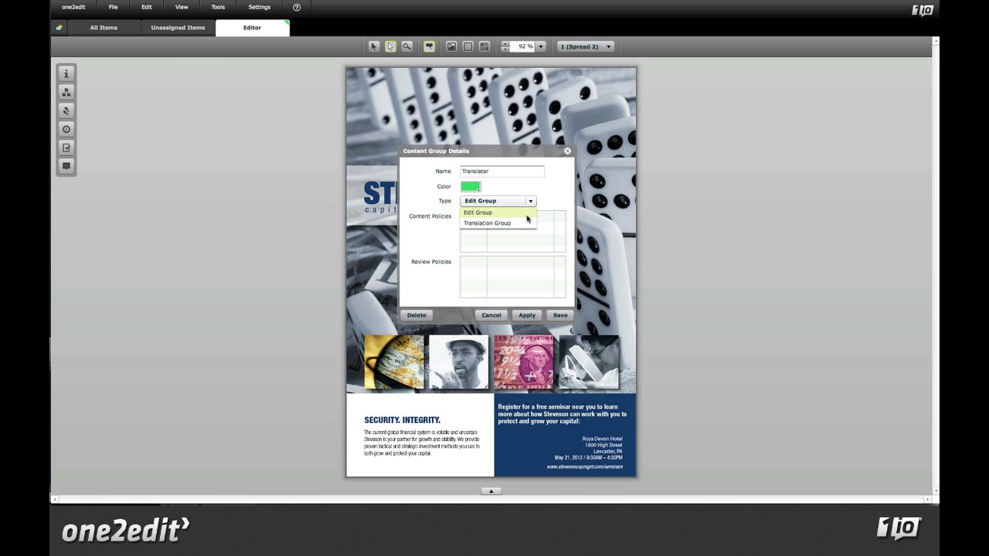
- Make the content group a Translation Group and apply segmentation for English (United Kingdom) source text
{"action": "left_click", "coordinate": [485, 223]}
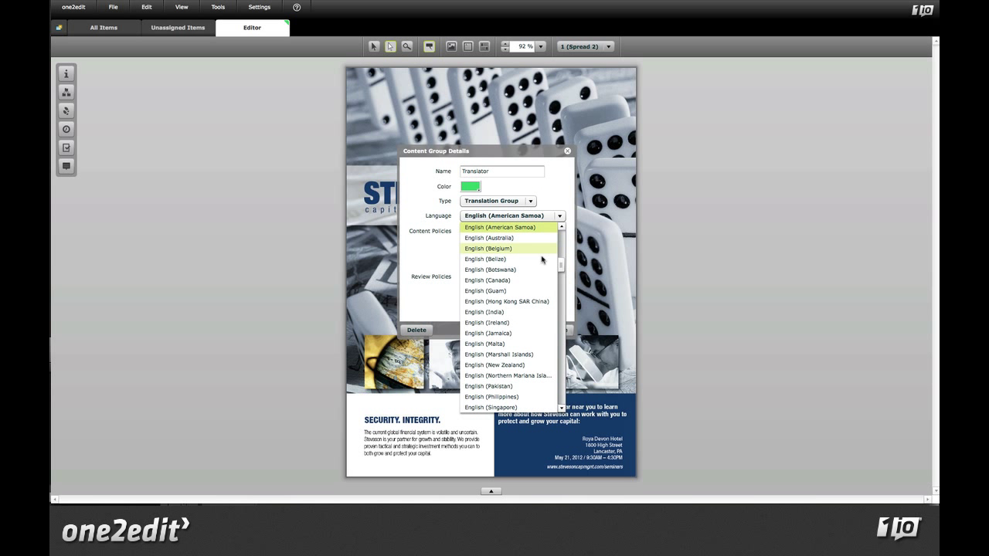
{"action": "scroll", "scroll_direction": "down", "scroll_amount": 3}
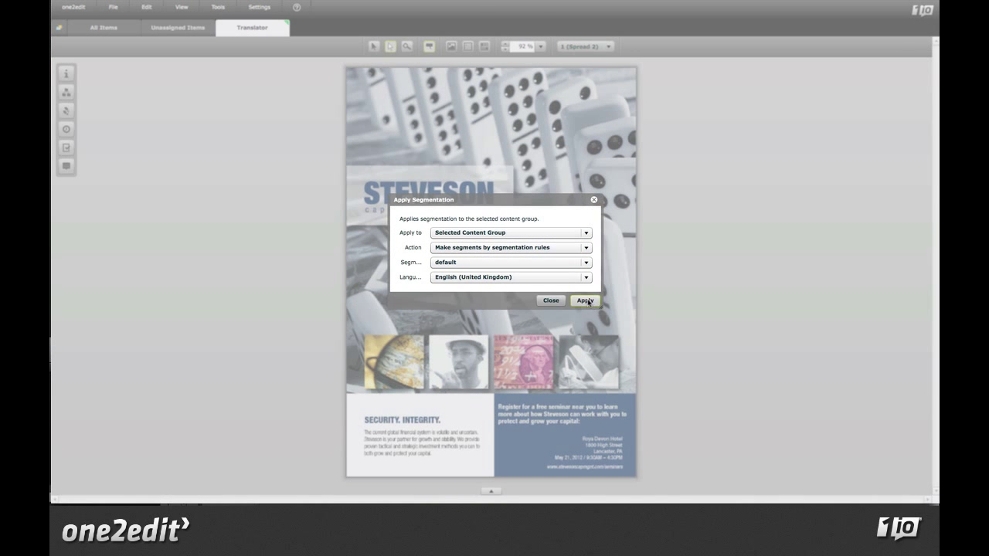
{"action": "left_click", "coordinate": [584, 300]}
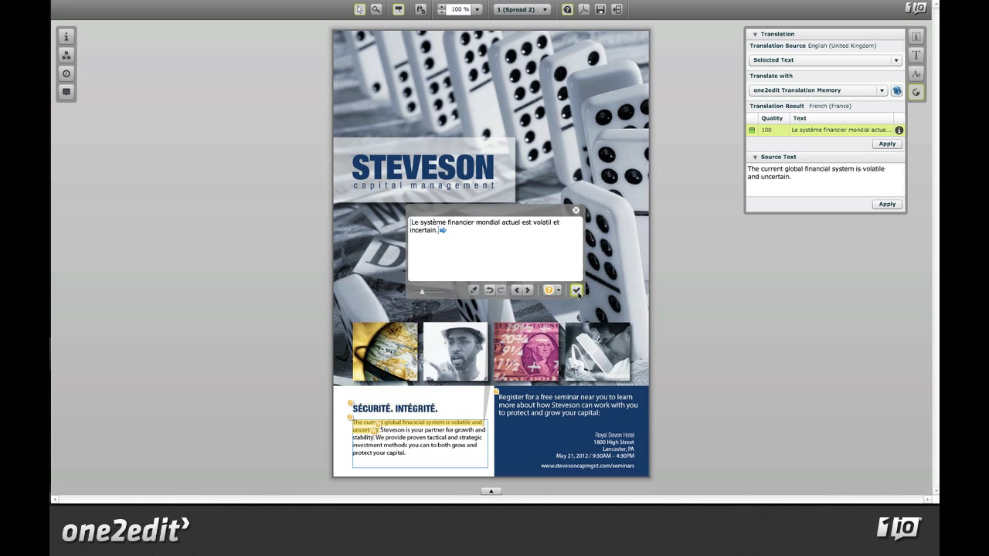
- Export the Spanish job as Excel, reject it with a polish reason, and enter 'Integridad.' in the spreadsheet
{"action": "left_click", "coordinate": [575, 291]}
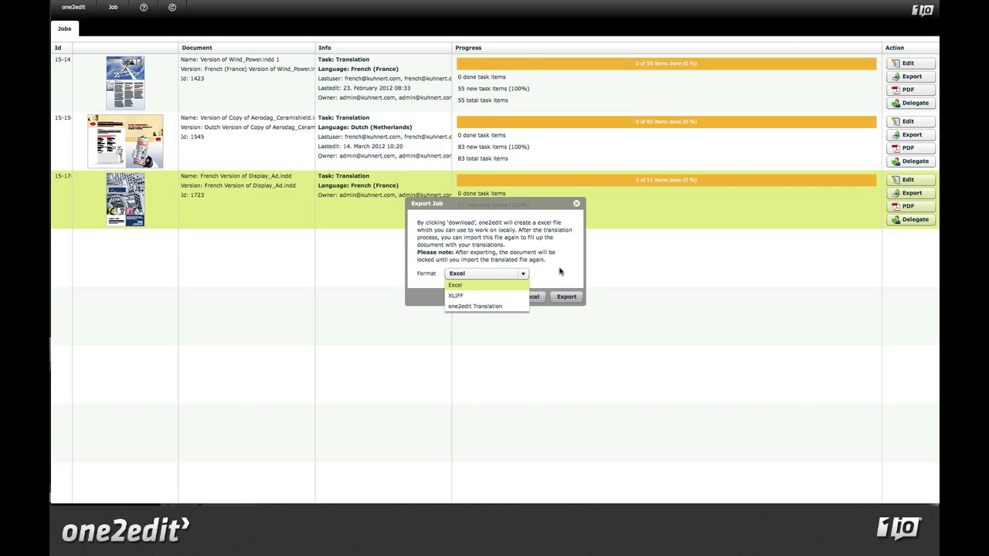
{"action": "left_click", "coordinate": [565, 297]}
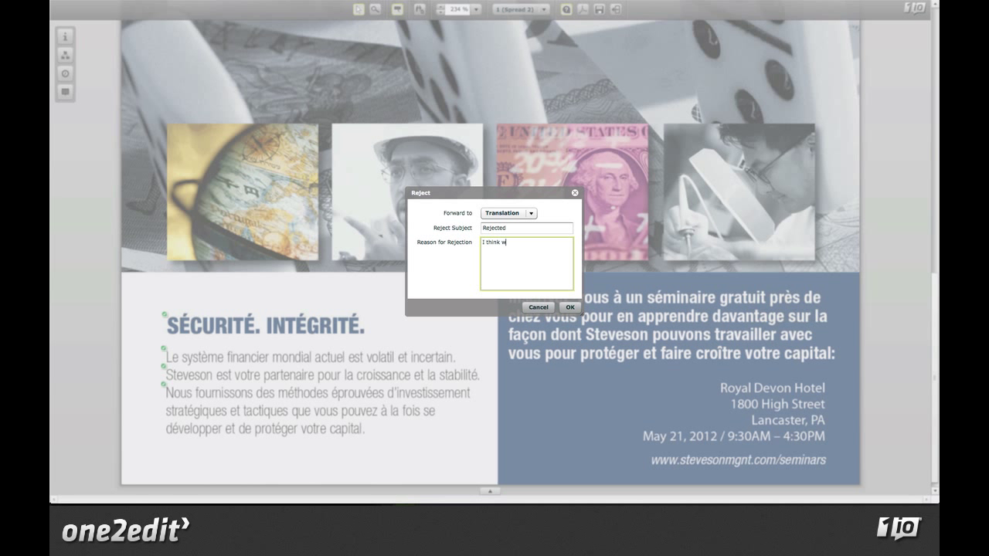
{"action": "type", "text": "e need to polish this a"}
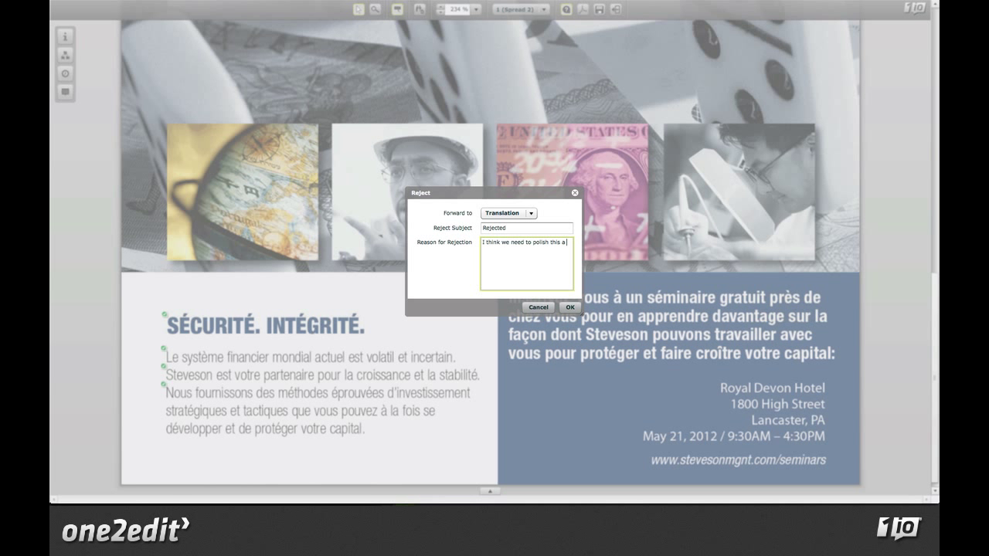
{"action": "left_click", "coordinate": [570, 306]}
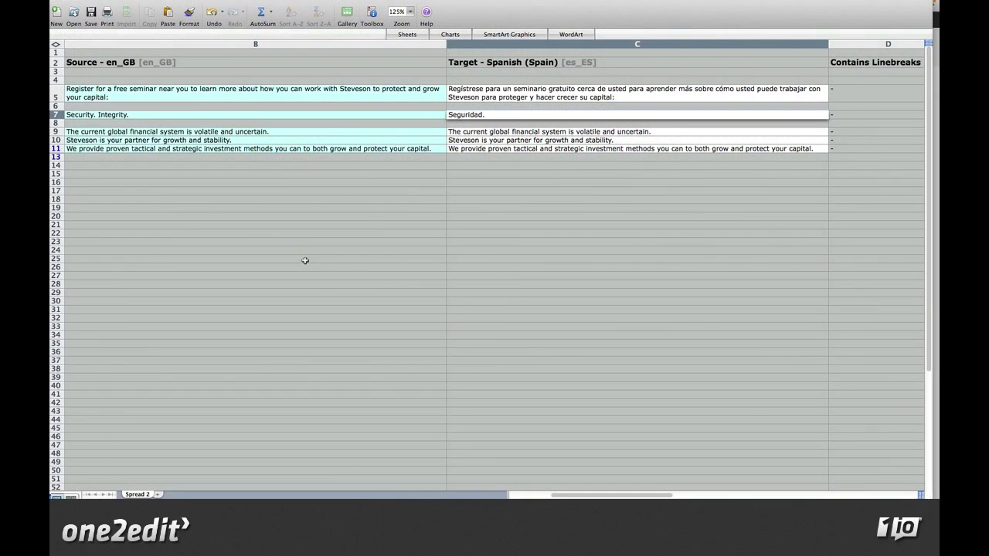
{"action": "type", "text": "Integridad."}
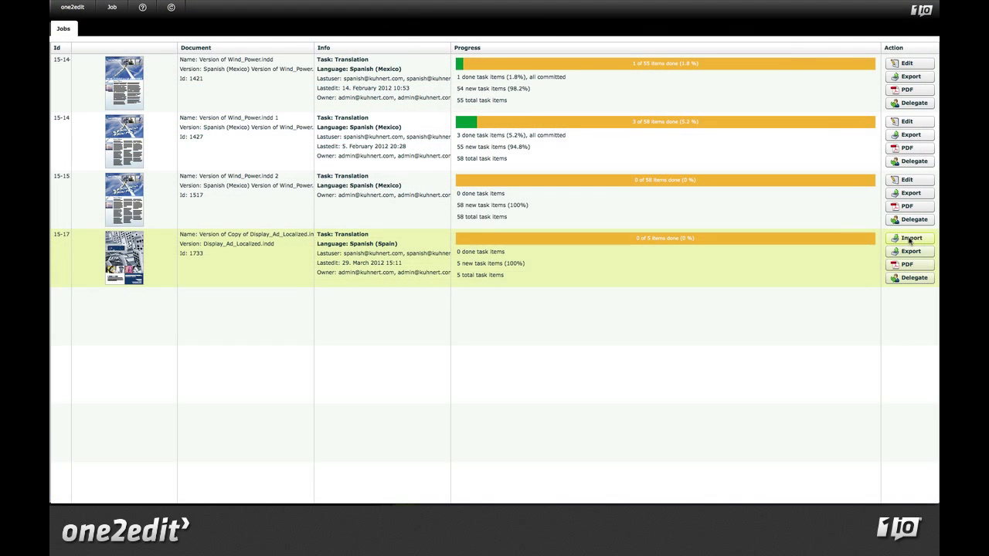
- Import the Spanish spreadsheet with items marked Translated and dismiss the Job Import Result
{"action": "left_click", "coordinate": [910, 238]}
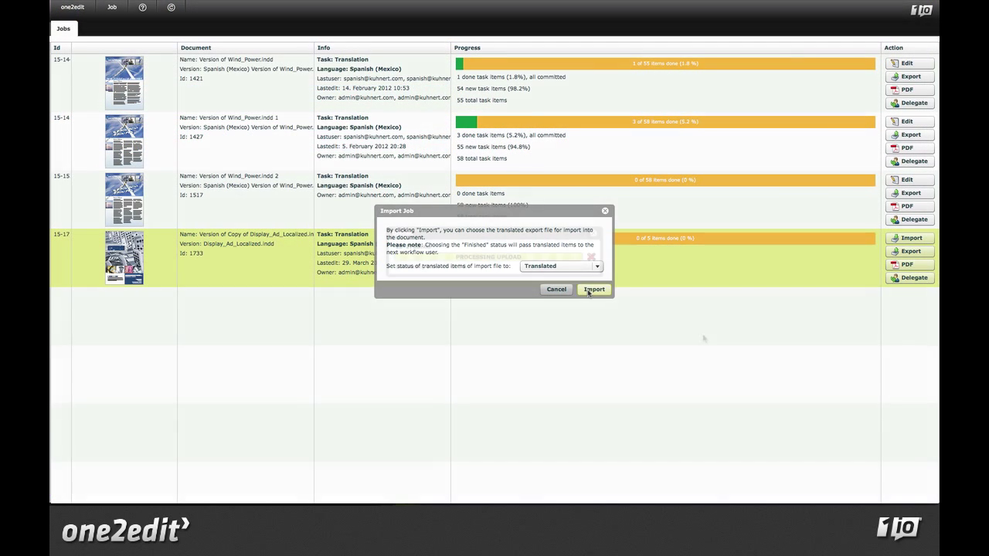
{"action": "left_click", "coordinate": [593, 289]}
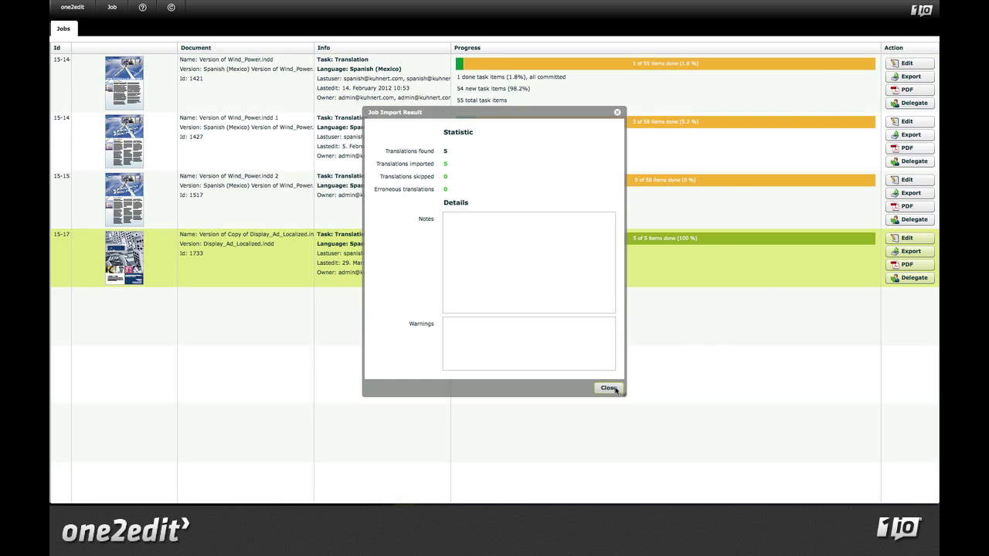
{"action": "left_click", "coordinate": [609, 388]}
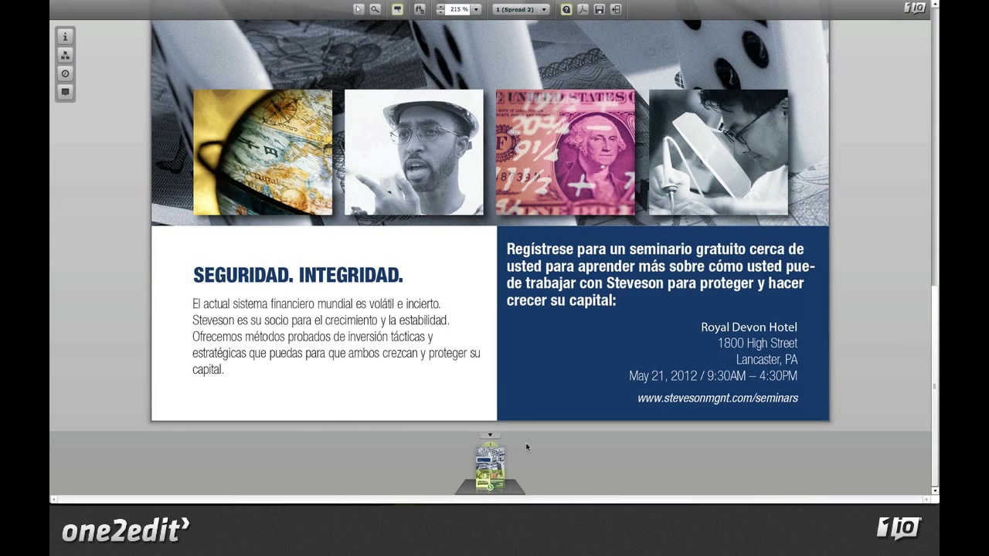